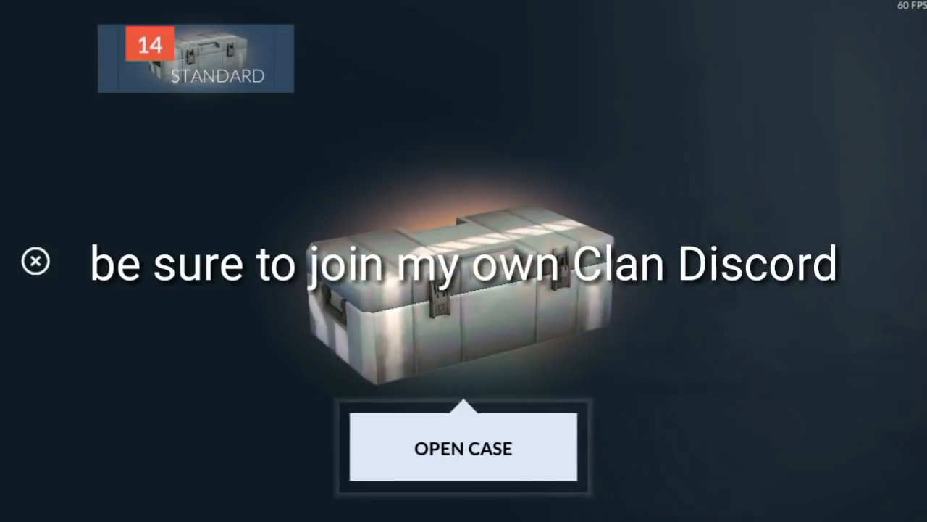
Open ten standard cases in a row, ending on the P250 Danger Zone tier 2 reward with six cases left
{"action": "left_click", "coordinate": [463, 447]}
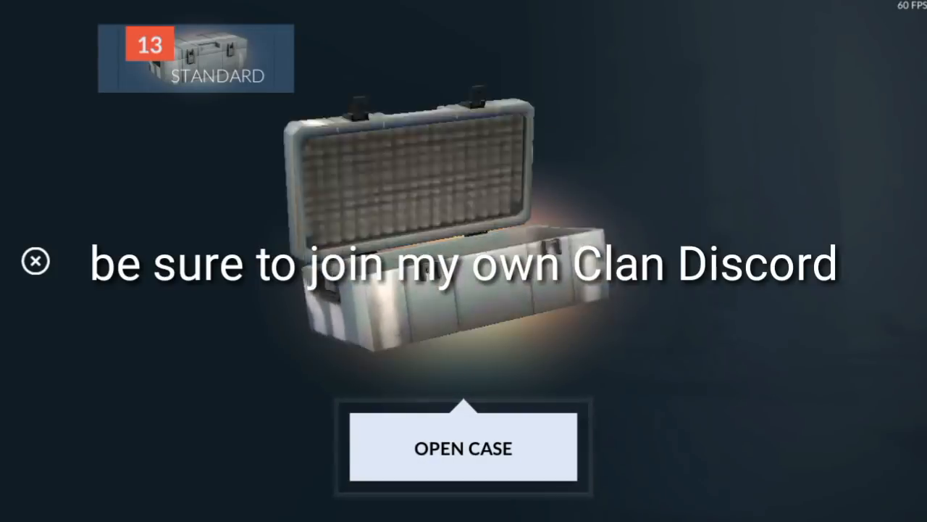
{"action": "left_click", "coordinate": [464, 446]}
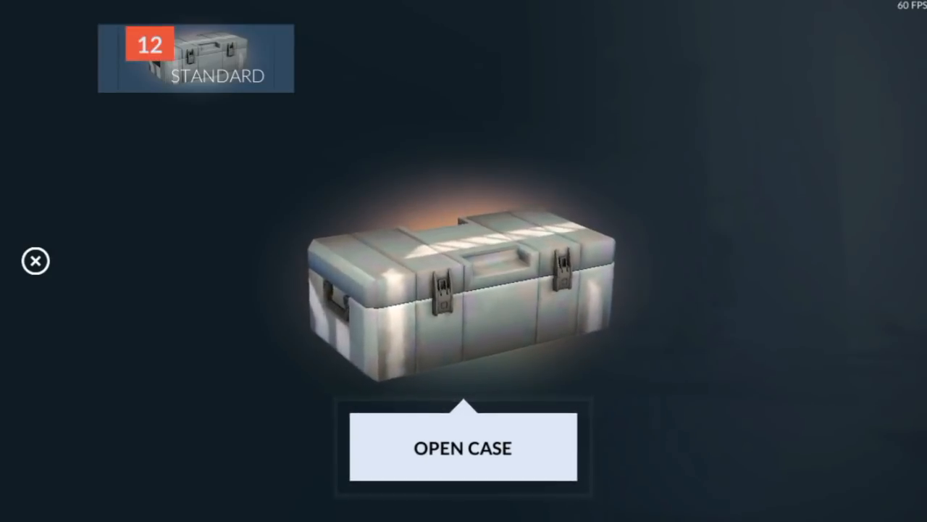
{"action": "left_click", "coordinate": [464, 446]}
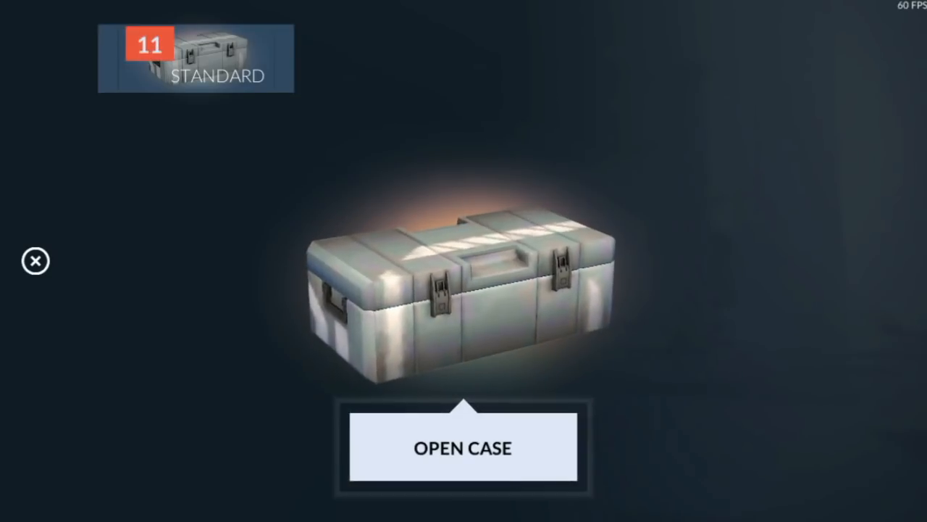
{"action": "left_click", "coordinate": [464, 446]}
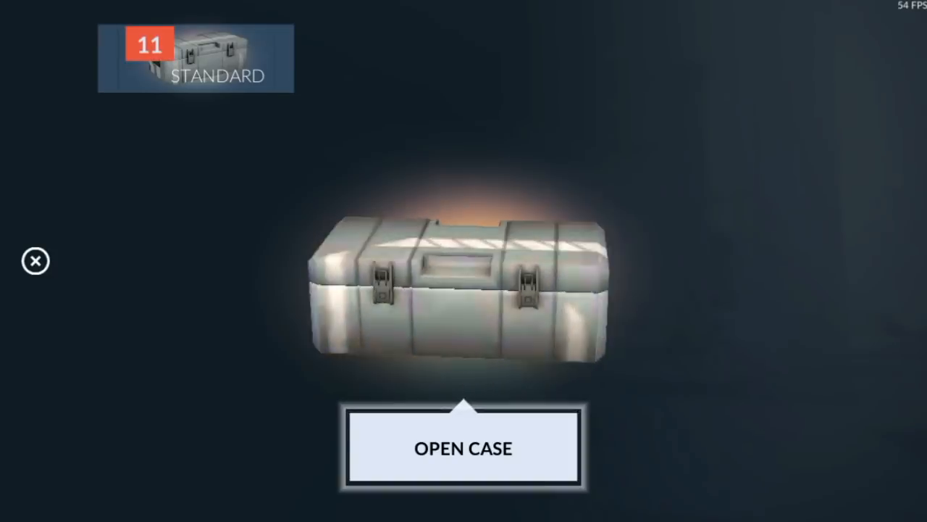
{"action": "left_click", "coordinate": [463, 446]}
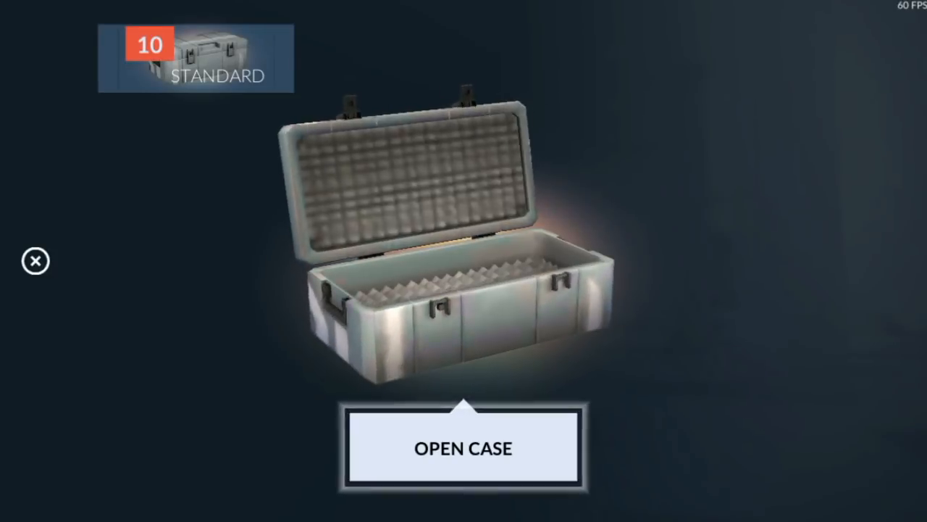
{"action": "left_click", "coordinate": [464, 446]}
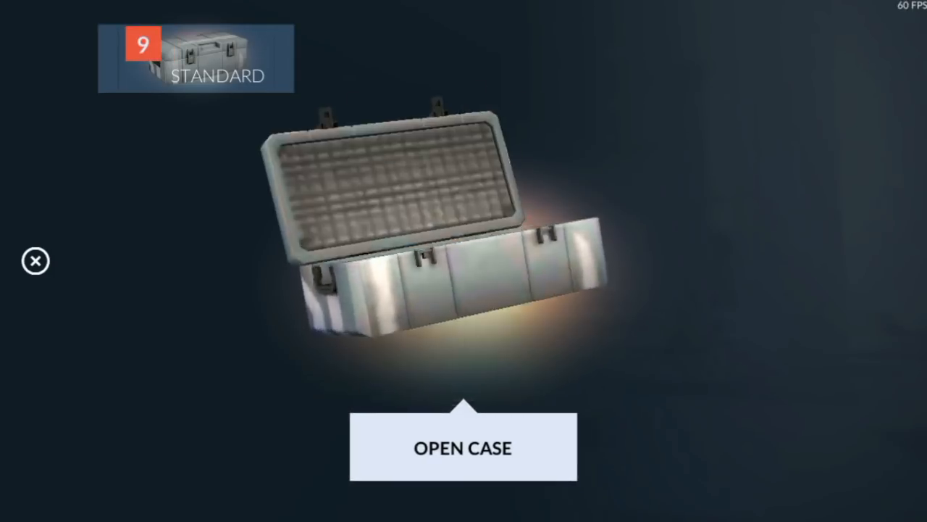
{"action": "left_click", "coordinate": [464, 447]}
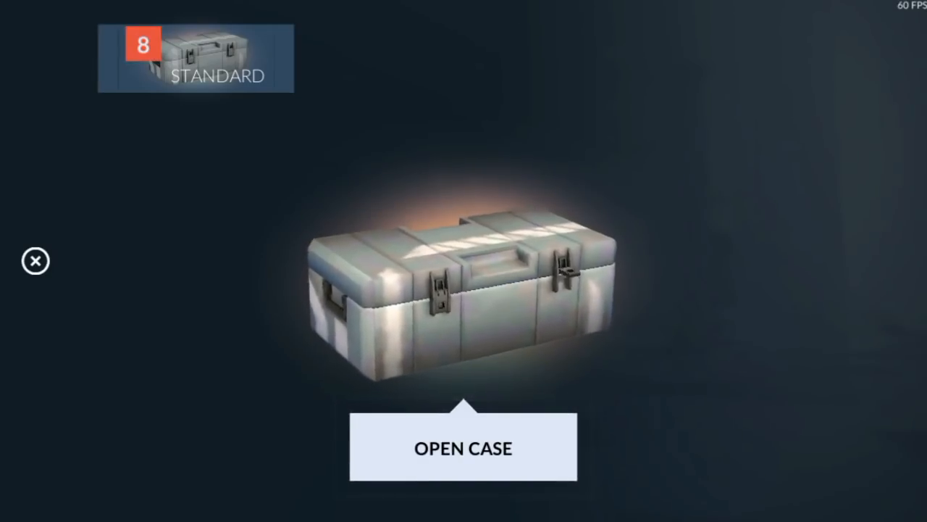
{"action": "left_click", "coordinate": [464, 446]}
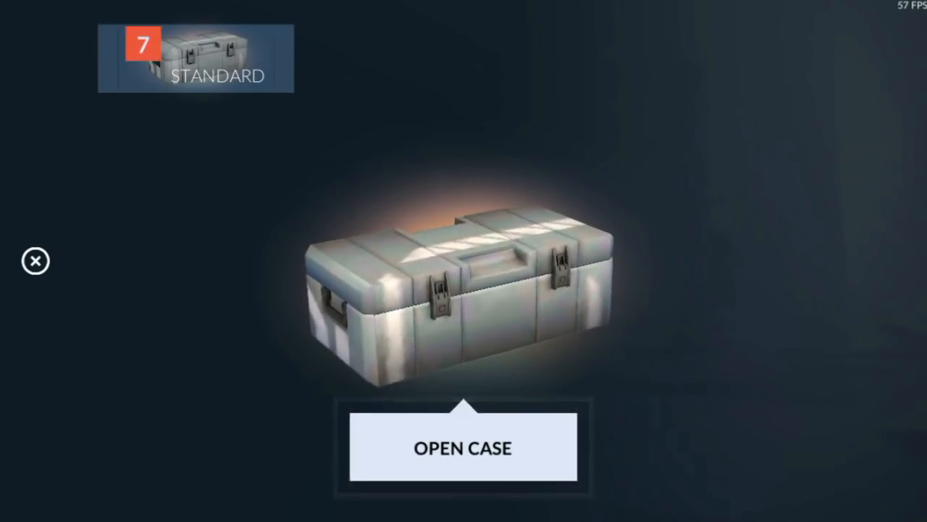
{"action": "left_click", "coordinate": [464, 446]}
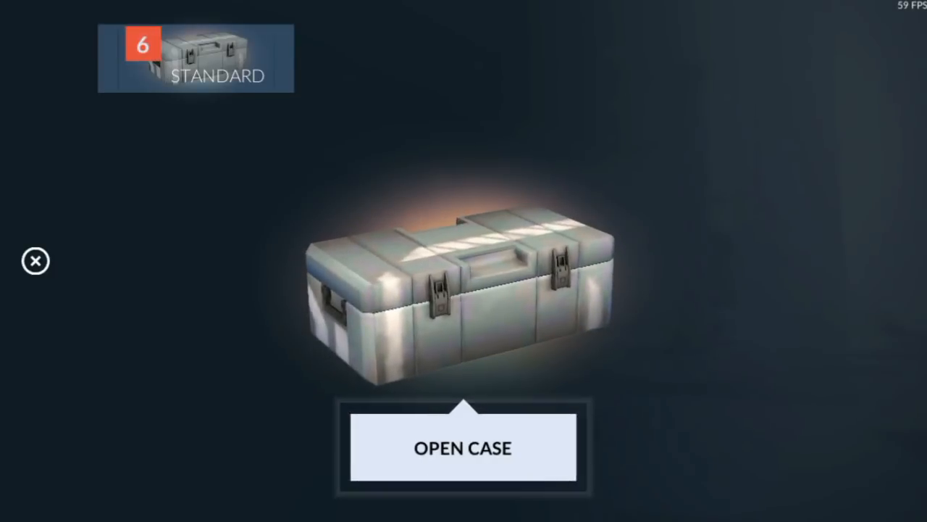
{"action": "left_click", "coordinate": [464, 447]}
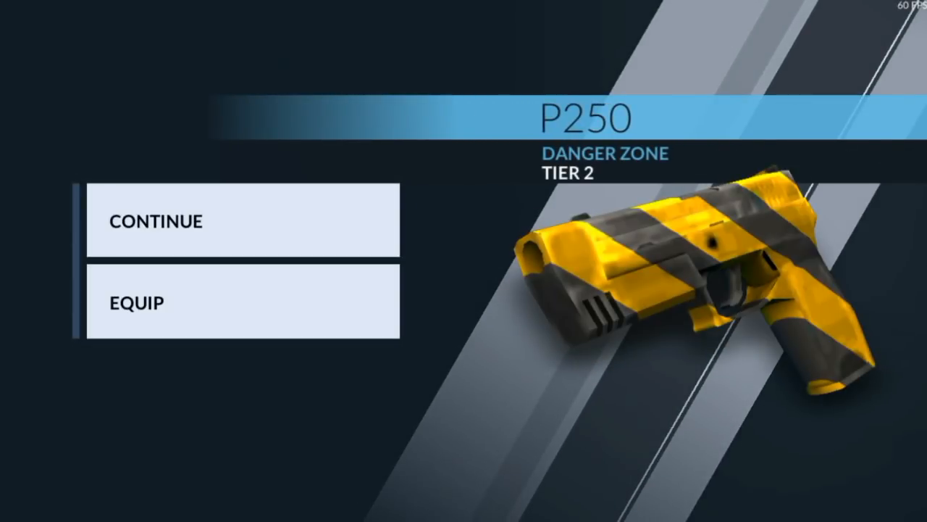
Continue past the P250 skin and open four more standard cases, leaving two
{"action": "left_click", "coordinate": [242, 220]}
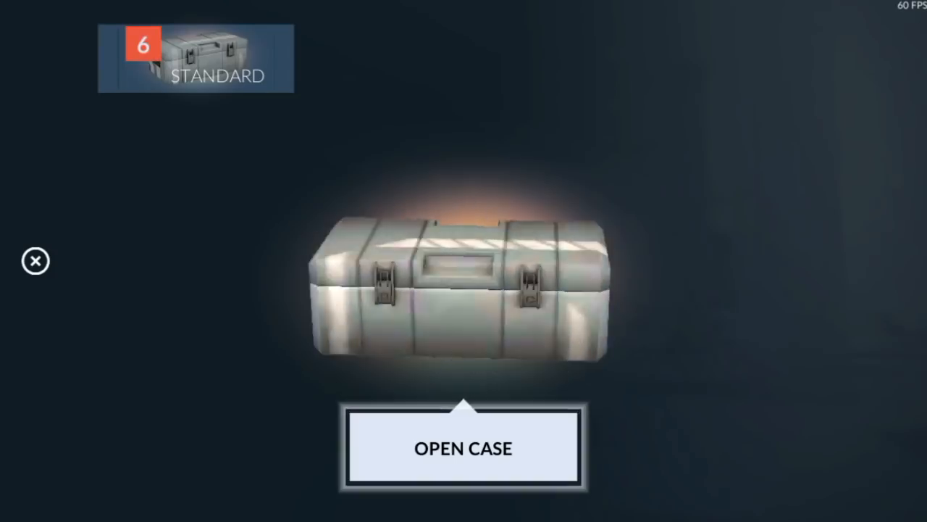
{"action": "left_click", "coordinate": [464, 447]}
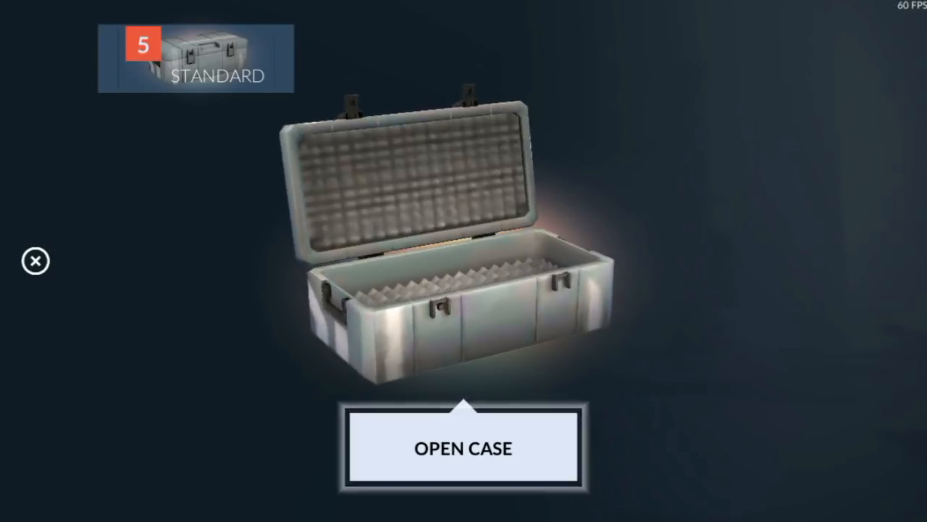
{"action": "left_click", "coordinate": [464, 447]}
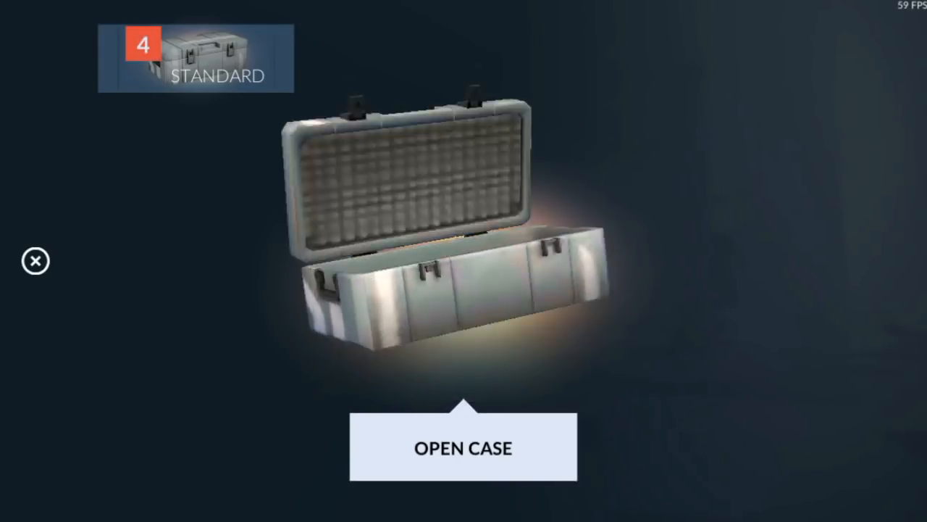
{"action": "left_click", "coordinate": [464, 447]}
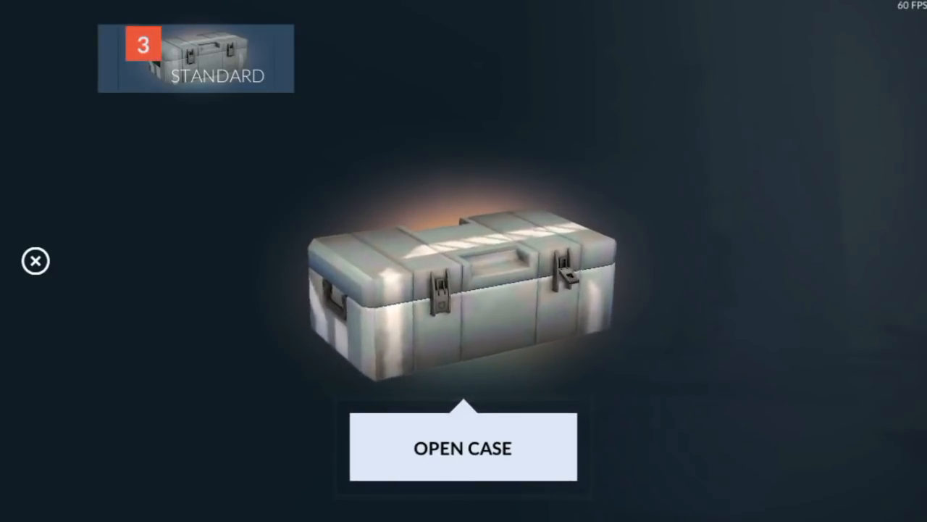
{"action": "left_click", "coordinate": [464, 446]}
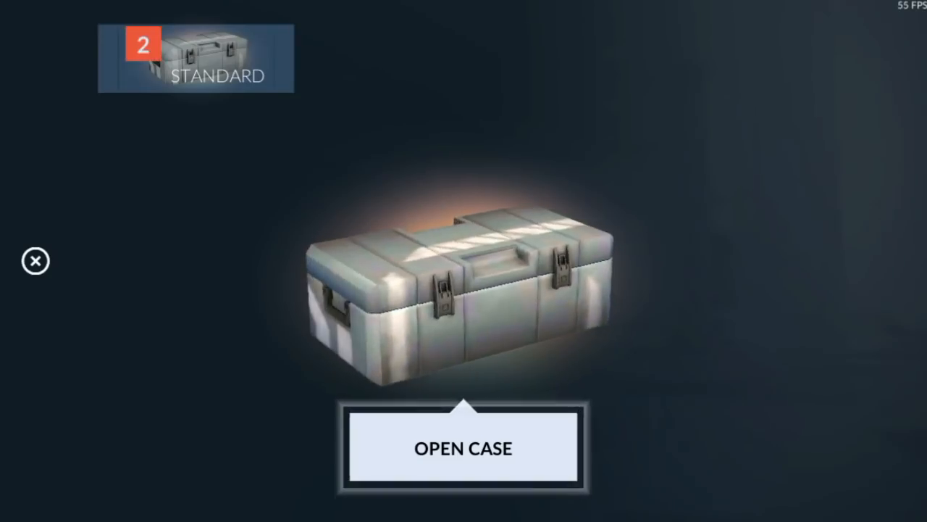
{"action": "left_click", "coordinate": [463, 446]}
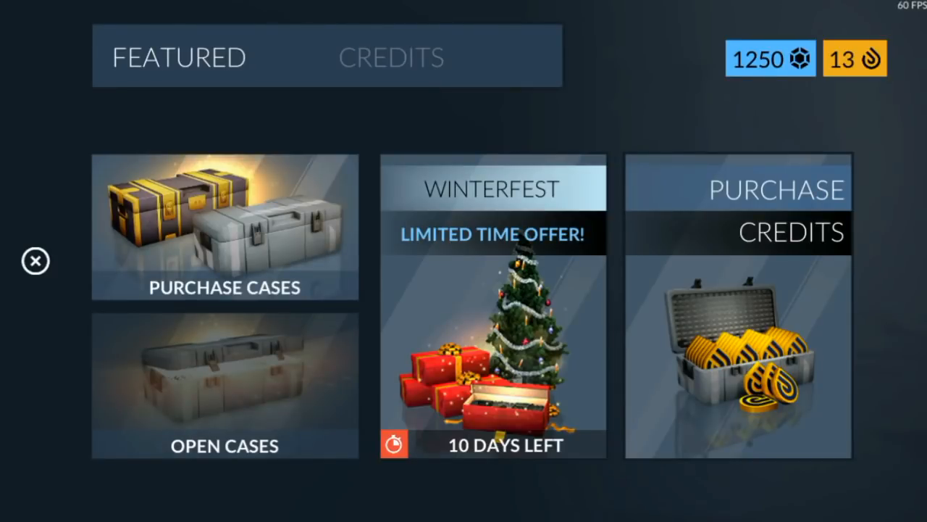
Return to the case screen and open a fresh batch of Standard cases down to 13 remaining
{"action": "left_click", "coordinate": [34, 261]}
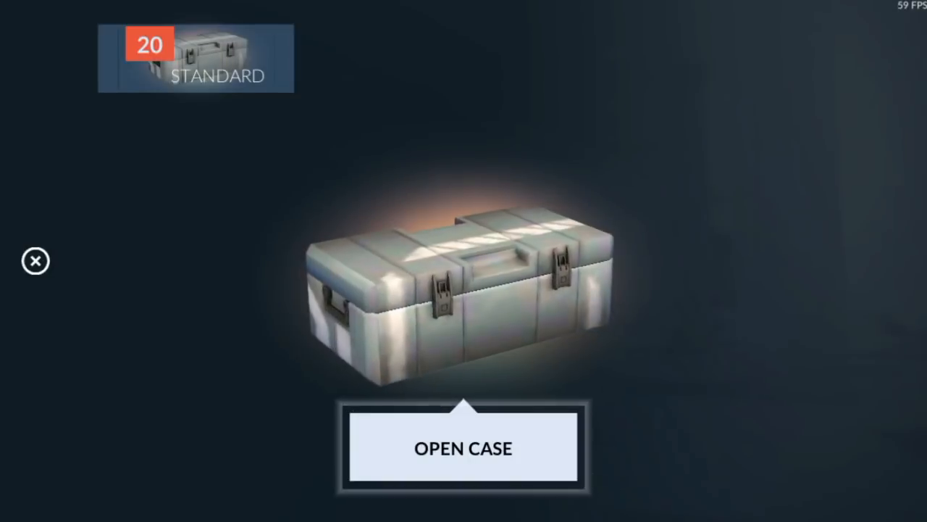
{"action": "left_click", "coordinate": [463, 447]}
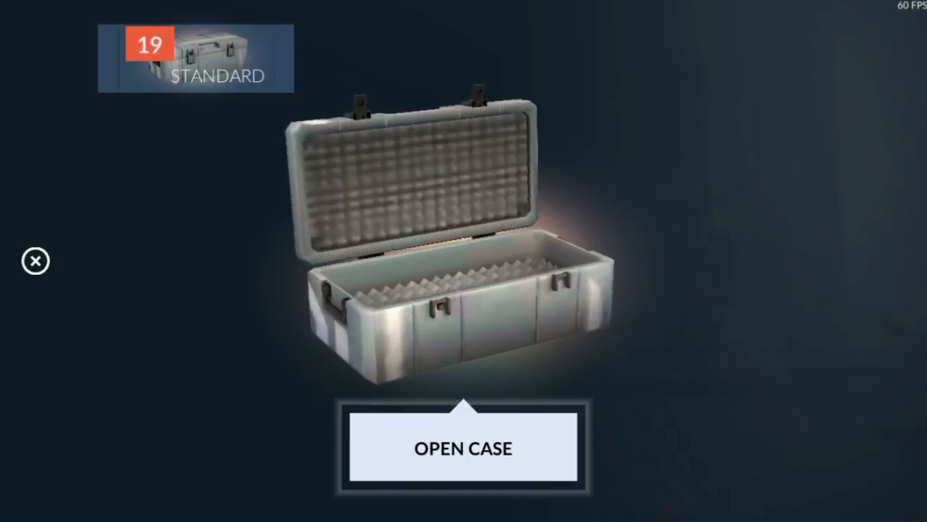
{"action": "left_click", "coordinate": [464, 446]}
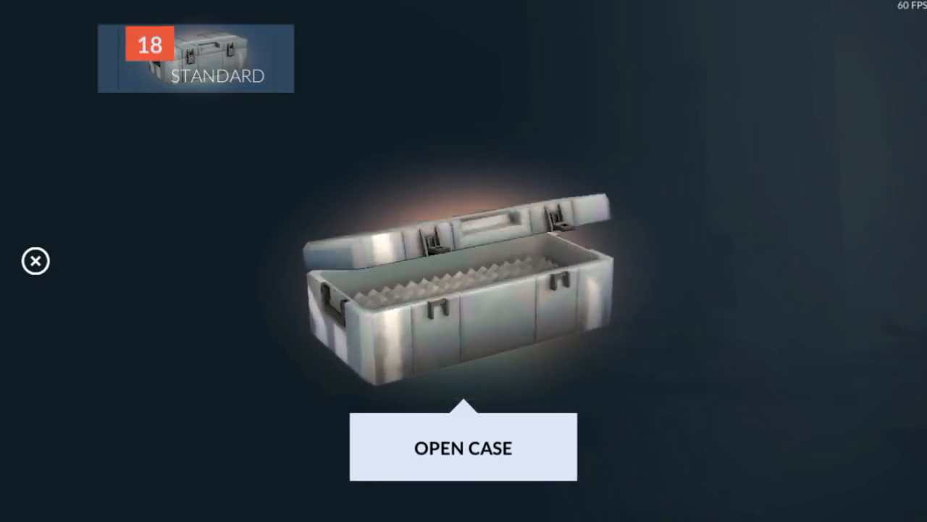
{"action": "left_click", "coordinate": [464, 446]}
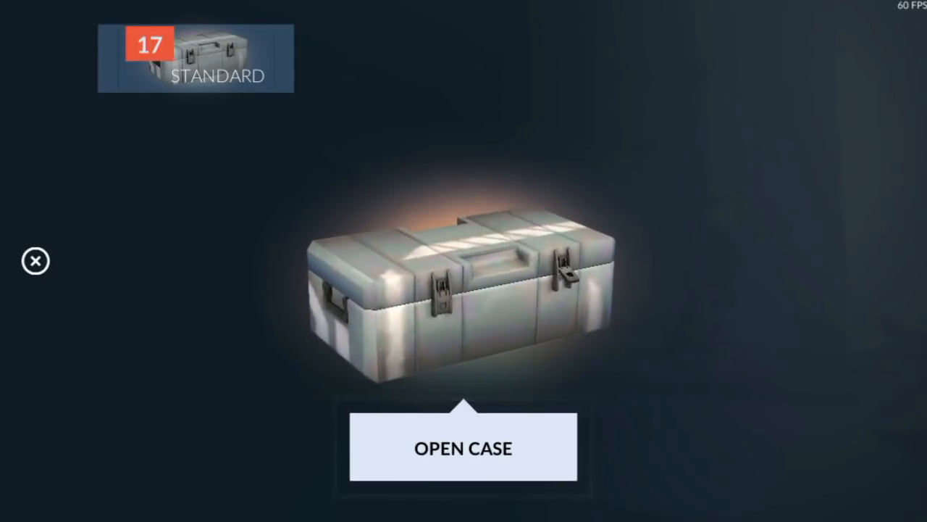
{"action": "left_click", "coordinate": [464, 447]}
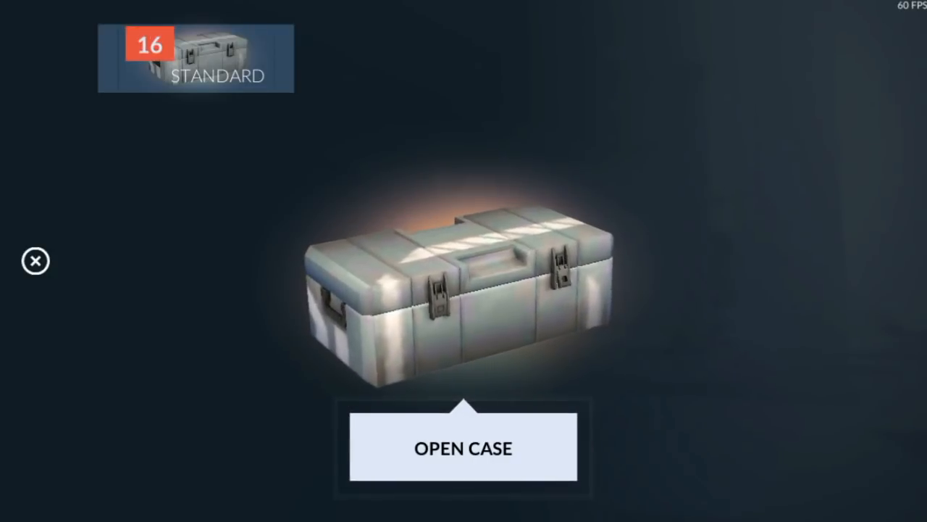
{"action": "left_click", "coordinate": [463, 447]}
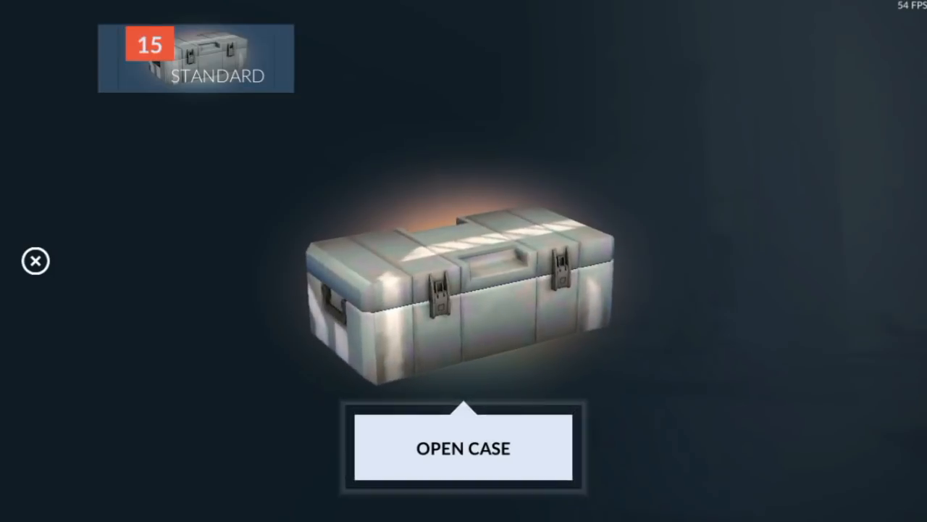
{"action": "left_click", "coordinate": [464, 446]}
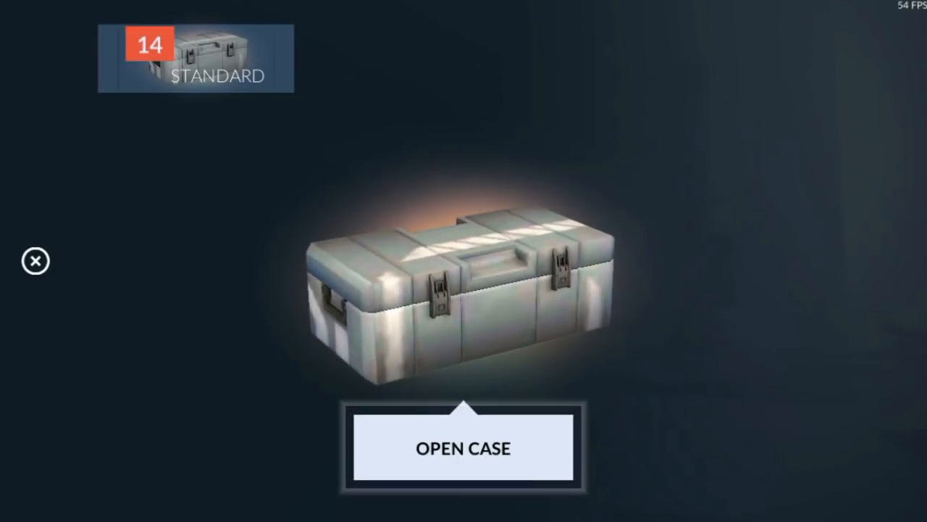
{"action": "left_click", "coordinate": [464, 446]}
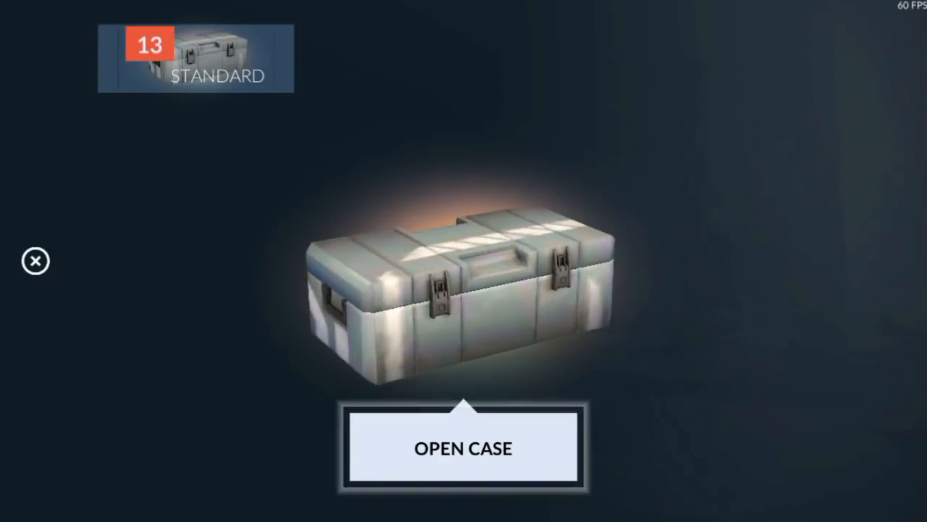
Open the next seven Standard cases one after another
{"action": "left_click", "coordinate": [463, 447]}
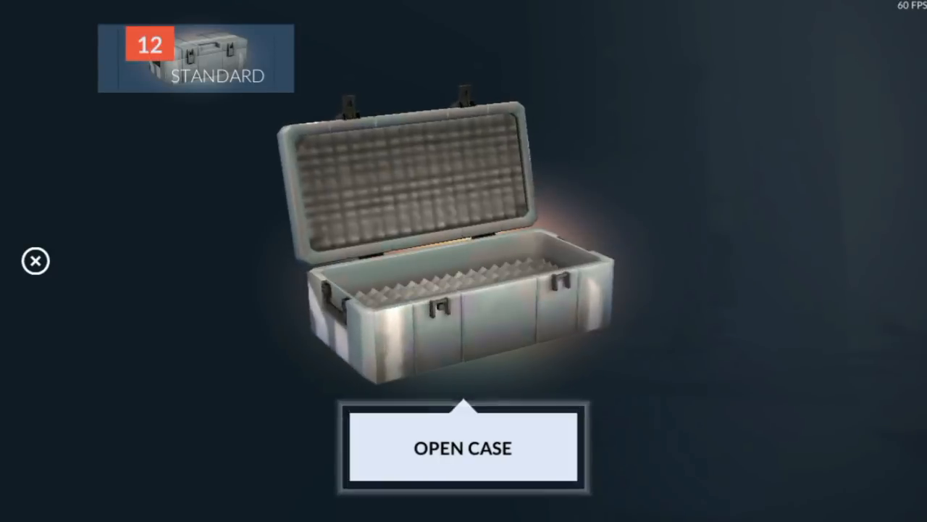
{"action": "left_click", "coordinate": [464, 447]}
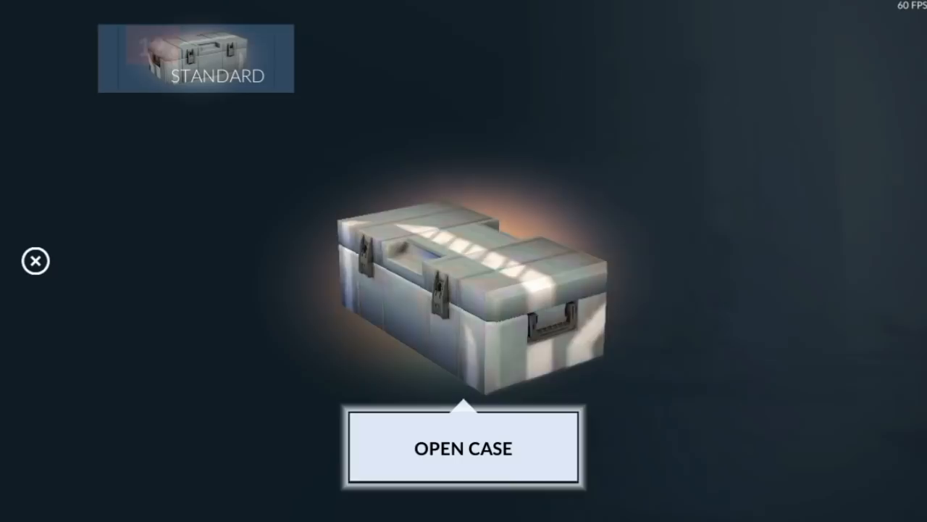
{"action": "left_click", "coordinate": [464, 446]}
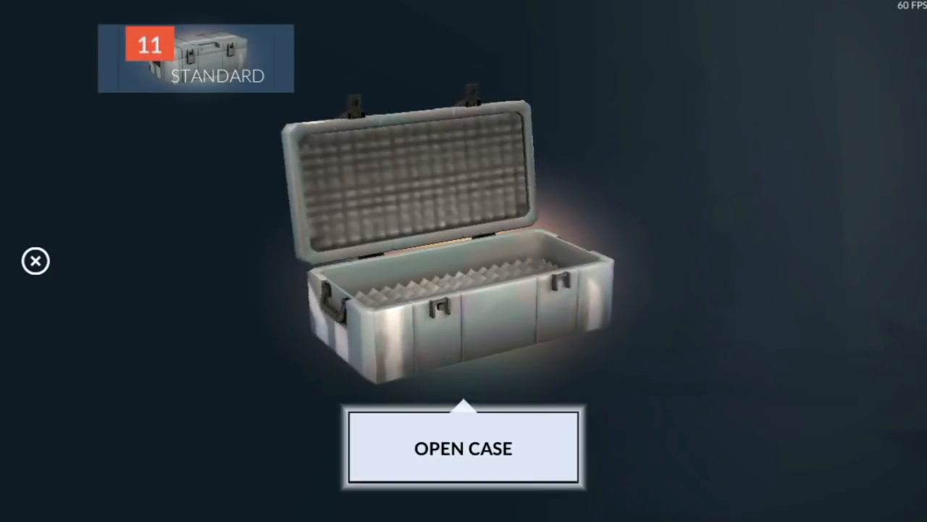
{"action": "left_click", "coordinate": [463, 447]}
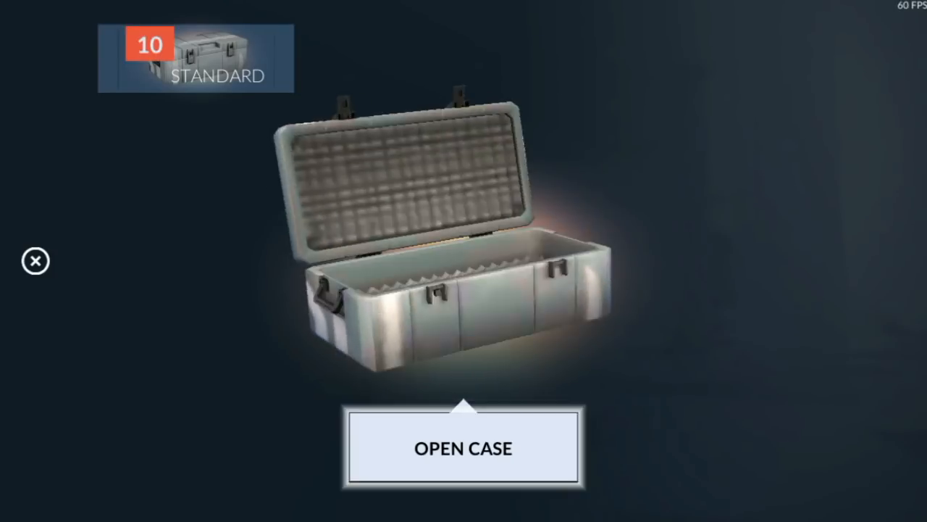
{"action": "left_click", "coordinate": [463, 446]}
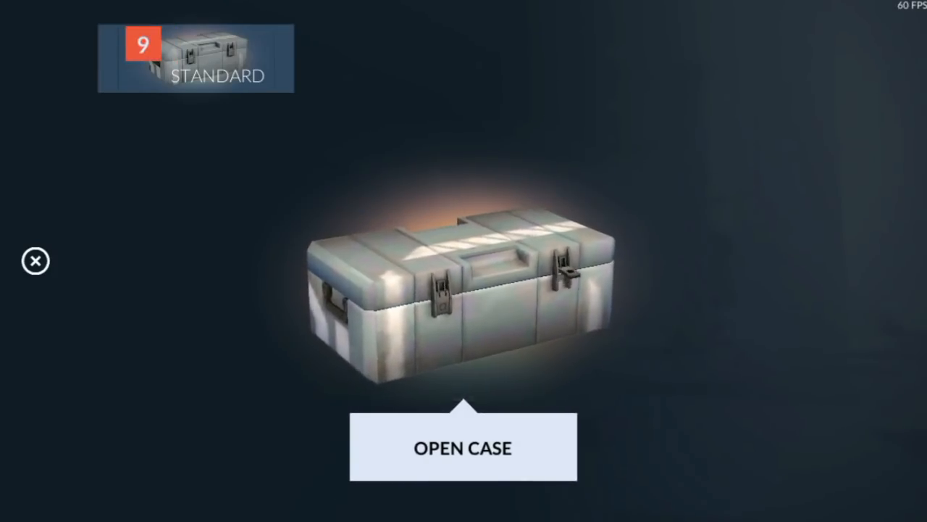
{"action": "left_click", "coordinate": [463, 446]}
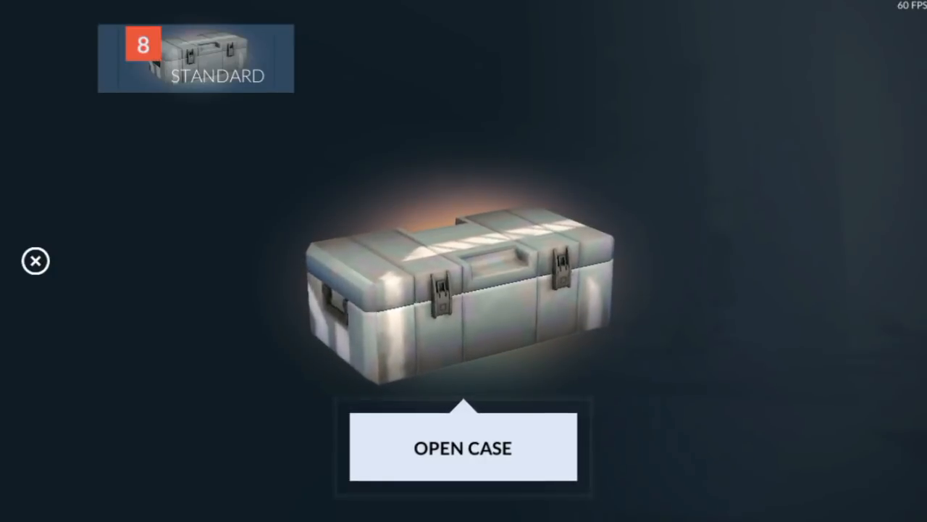
{"action": "left_click", "coordinate": [464, 446]}
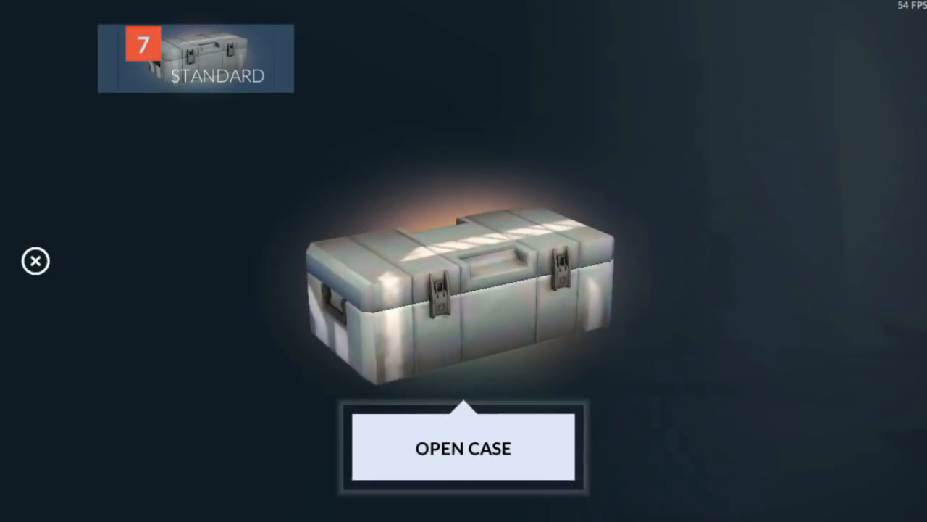
Open the last Standard cases until none remain and continue to the featured store page
{"action": "left_click", "coordinate": [464, 446]}
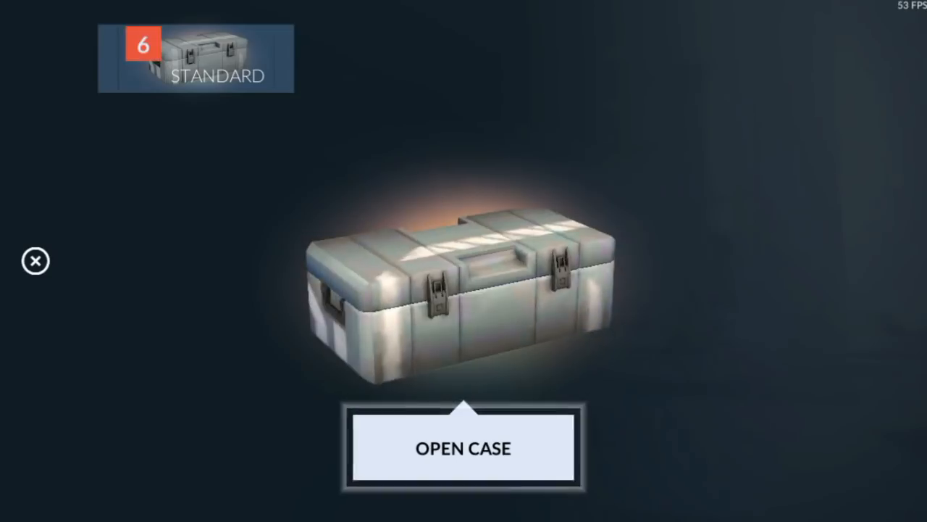
{"action": "left_click", "coordinate": [464, 447]}
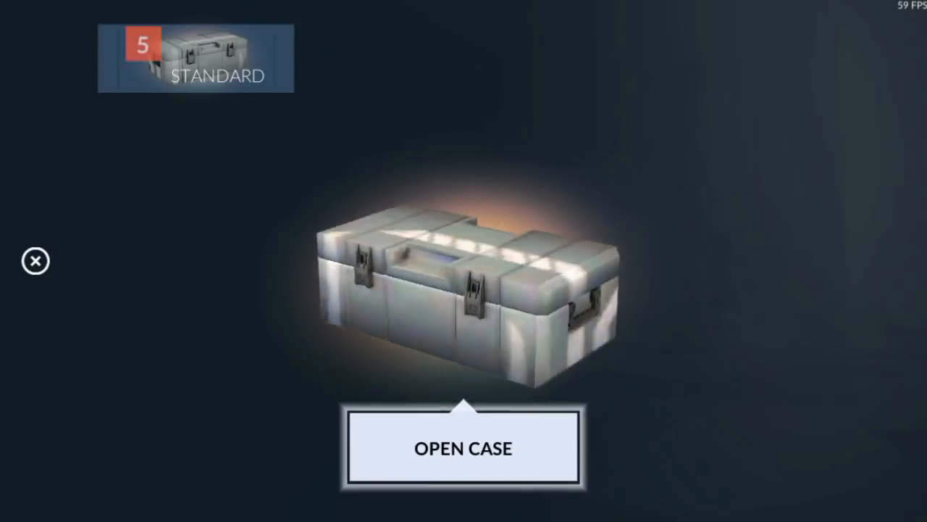
{"action": "left_click", "coordinate": [464, 446]}
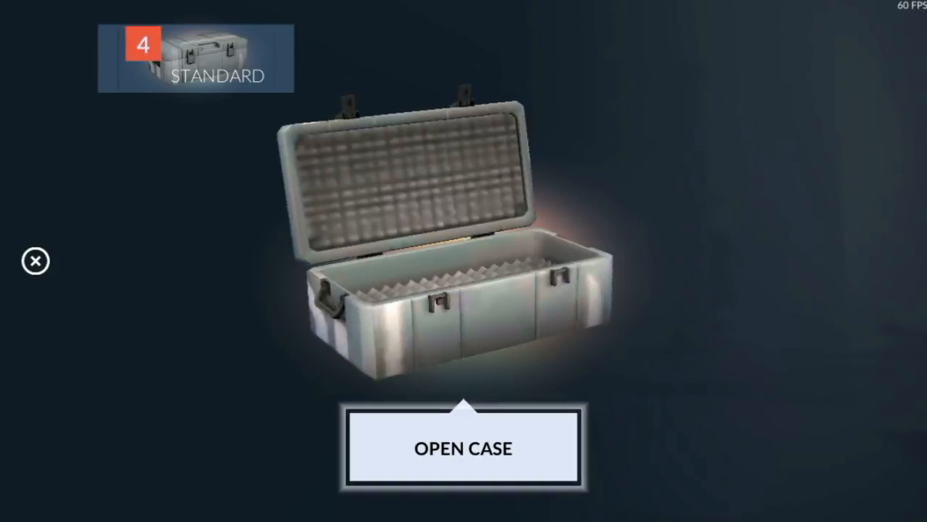
{"action": "left_click", "coordinate": [463, 446]}
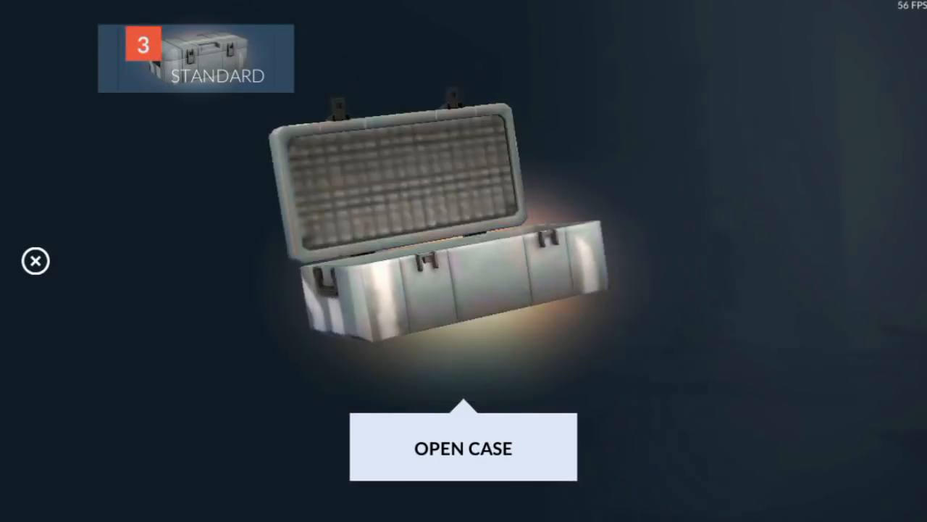
{"action": "left_click", "coordinate": [464, 446]}
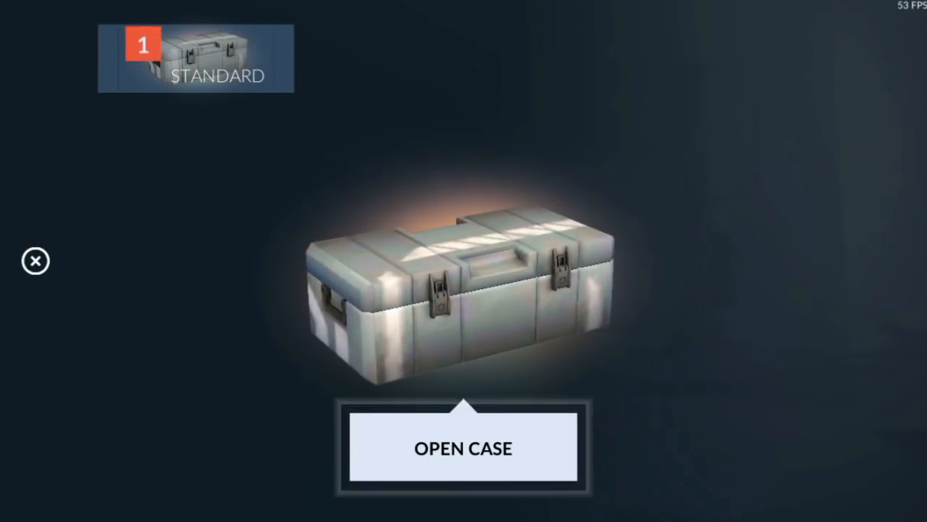
{"action": "left_click", "coordinate": [463, 446]}
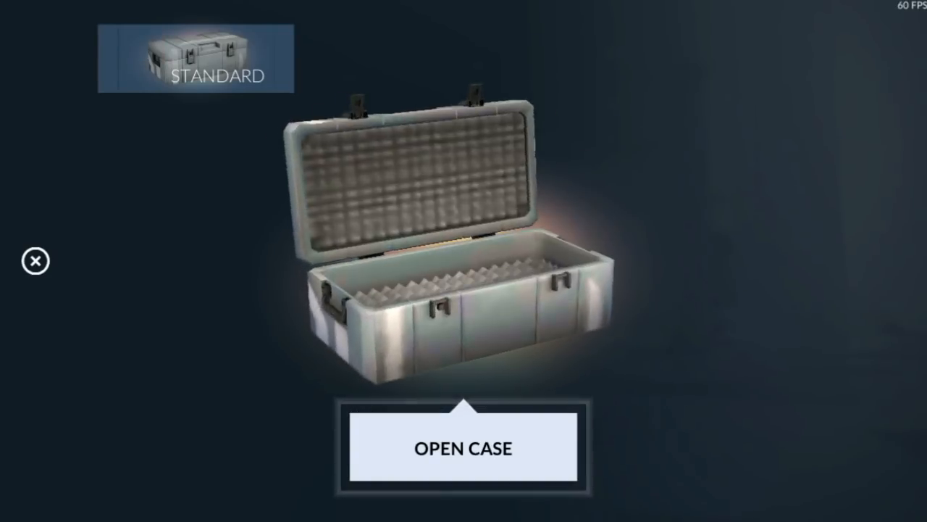
{"action": "left_click", "coordinate": [35, 261]}
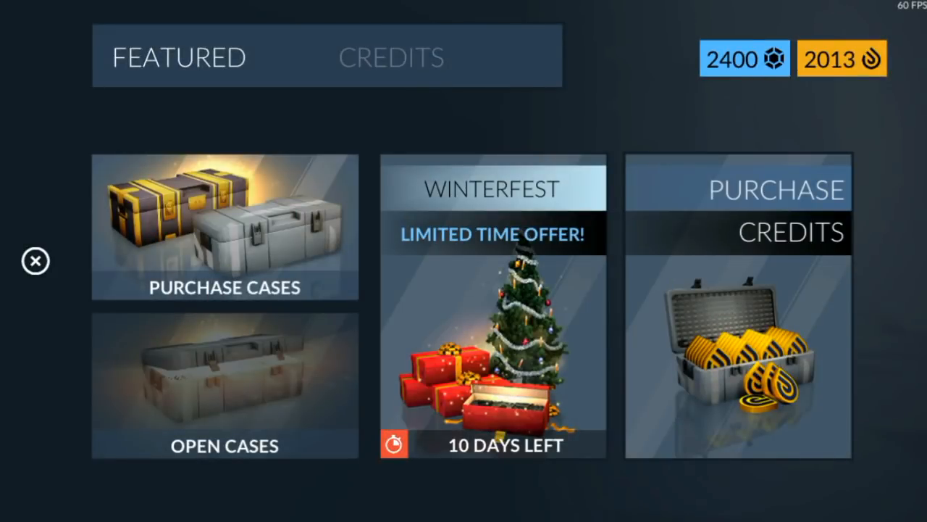
Glance at the credit packs, return to featured offers and start buying the Winterfest cases
{"action": "left_click", "coordinate": [392, 58]}
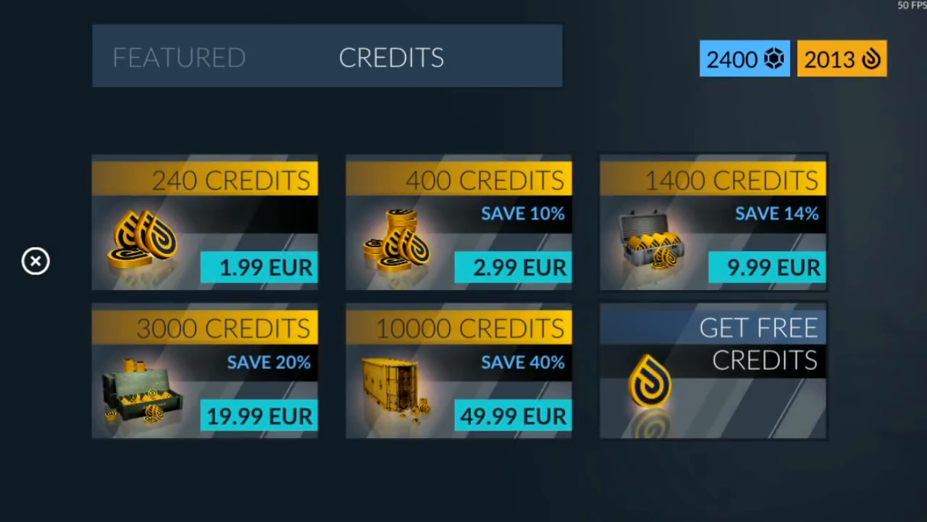
{"action": "left_click", "coordinate": [180, 58]}
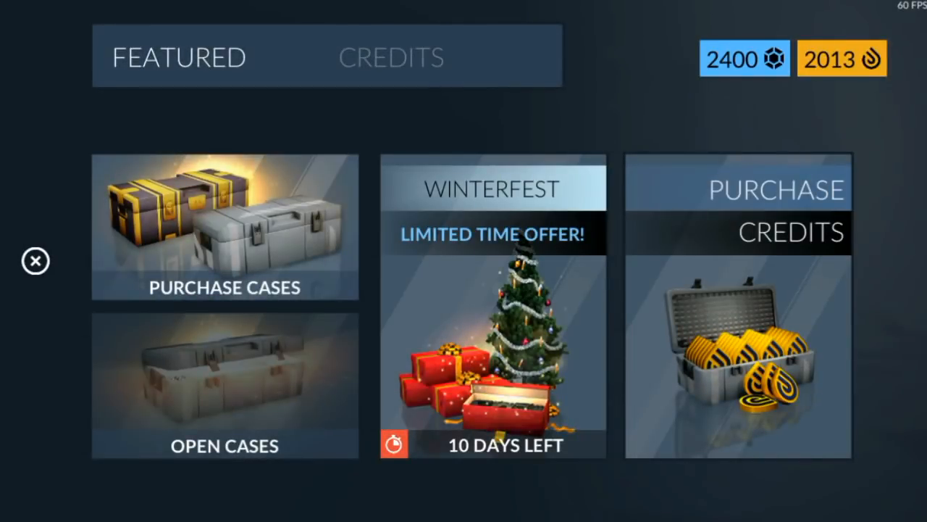
{"action": "left_click", "coordinate": [223, 228]}
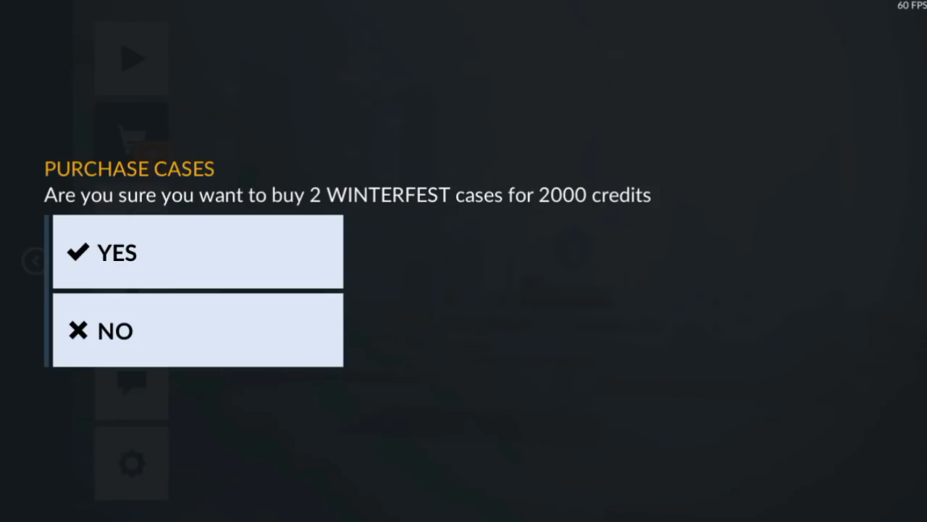
Confirm buying two Winterfest cases for 2000 credits and open both, getting Dual MTX Festive and XD .45 La Muerte
{"action": "left_click", "coordinate": [196, 252]}
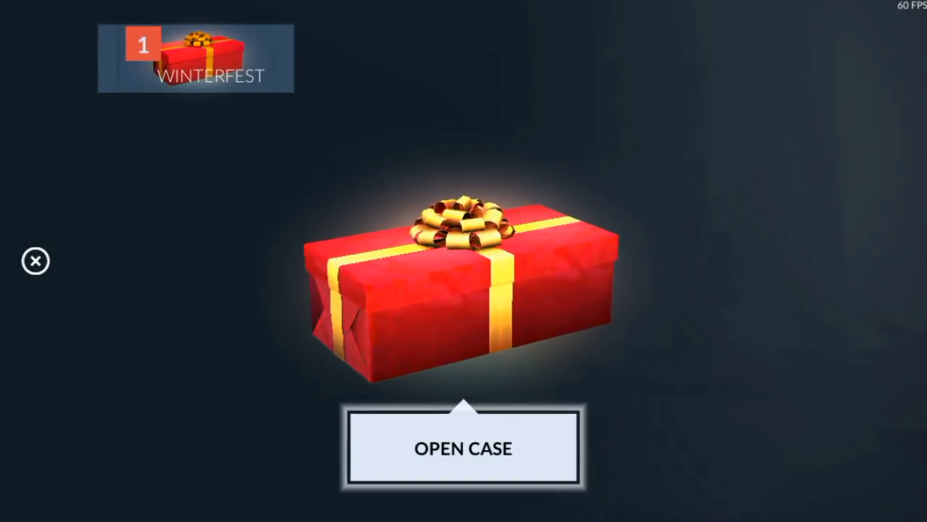
{"action": "left_click", "coordinate": [464, 446]}
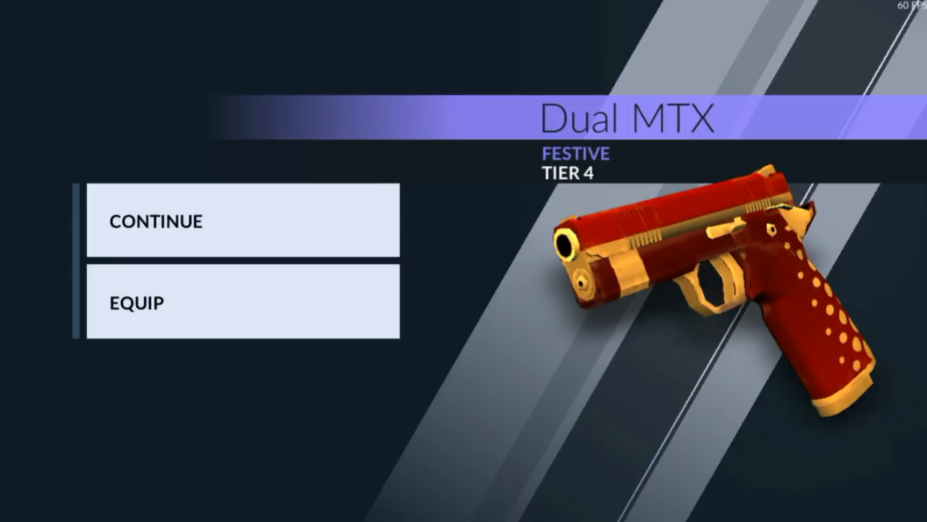
{"action": "left_click", "coordinate": [243, 220]}
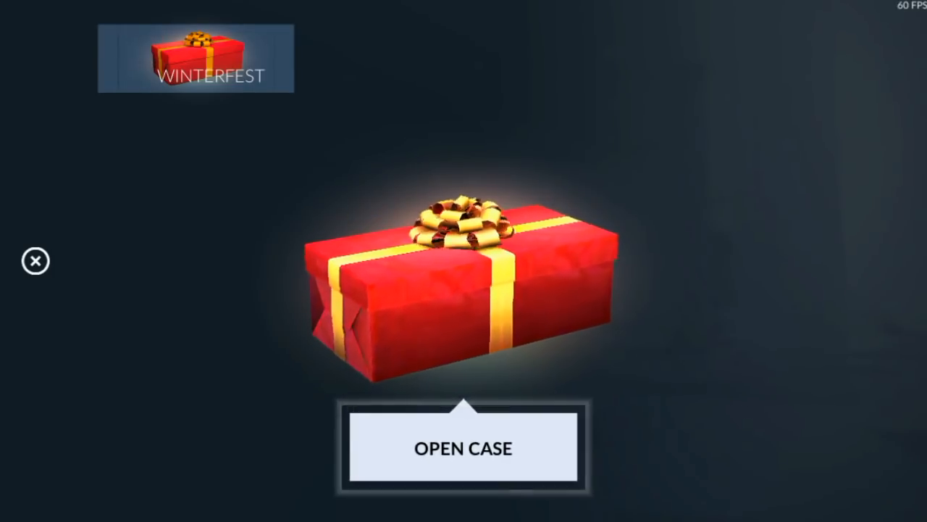
{"action": "left_click", "coordinate": [463, 447]}
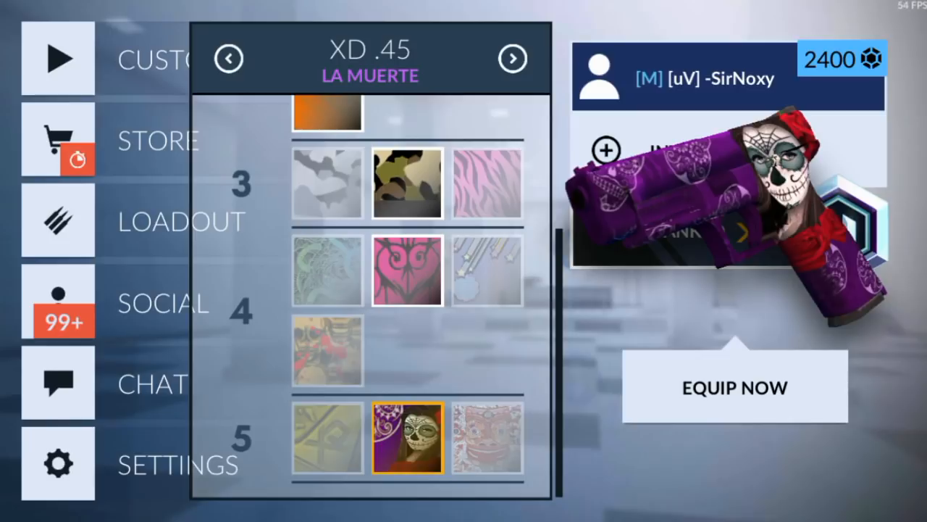
Equip La Muerte on the XD .45, return to the main menu and reopen the loadout
{"action": "left_click", "coordinate": [735, 386]}
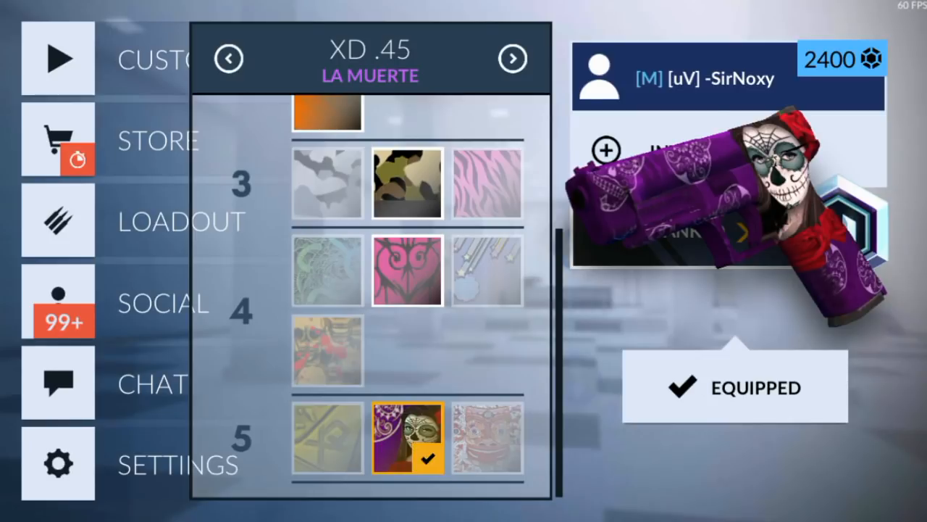
{"action": "left_click", "coordinate": [229, 58]}
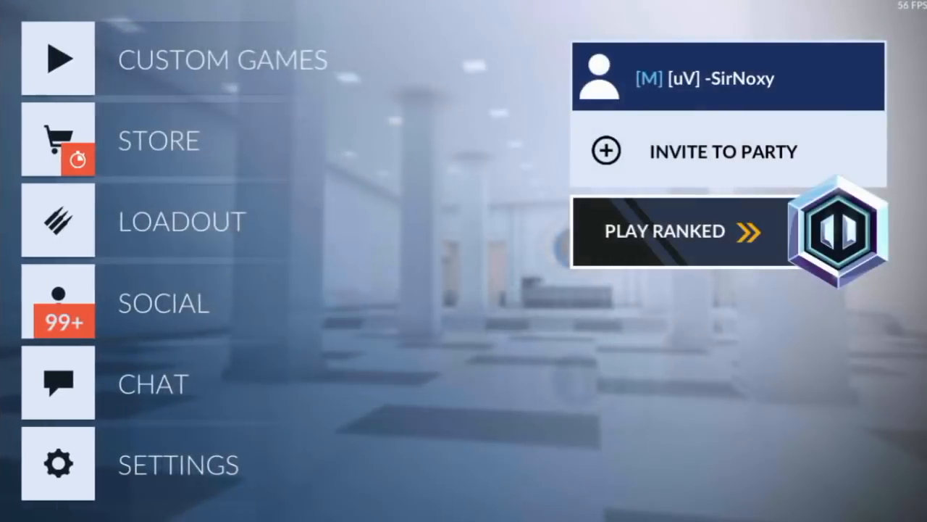
{"action": "left_click", "coordinate": [58, 220]}
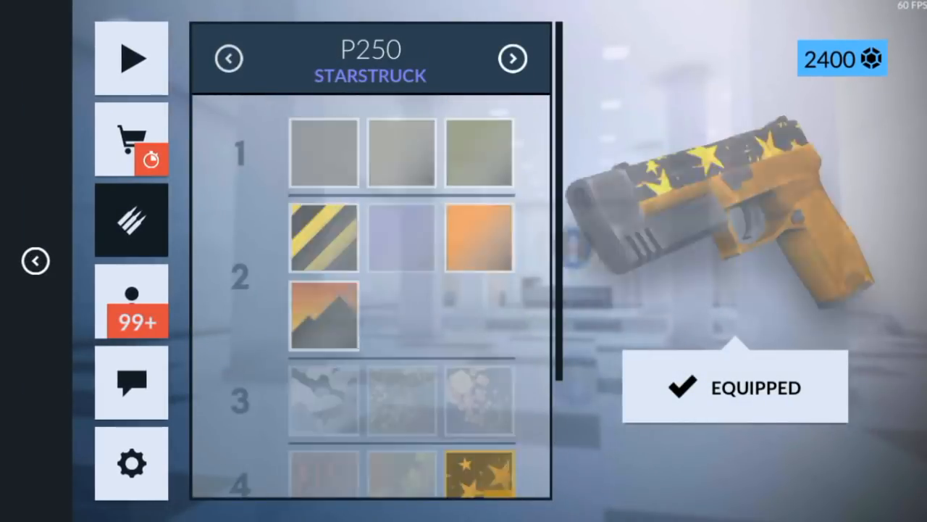
Cycle from P250 through GSR 1911, MP5, SA58, M4 to AK-47, previewing its locked Abduction and Polar skins
{"action": "left_click", "coordinate": [513, 58]}
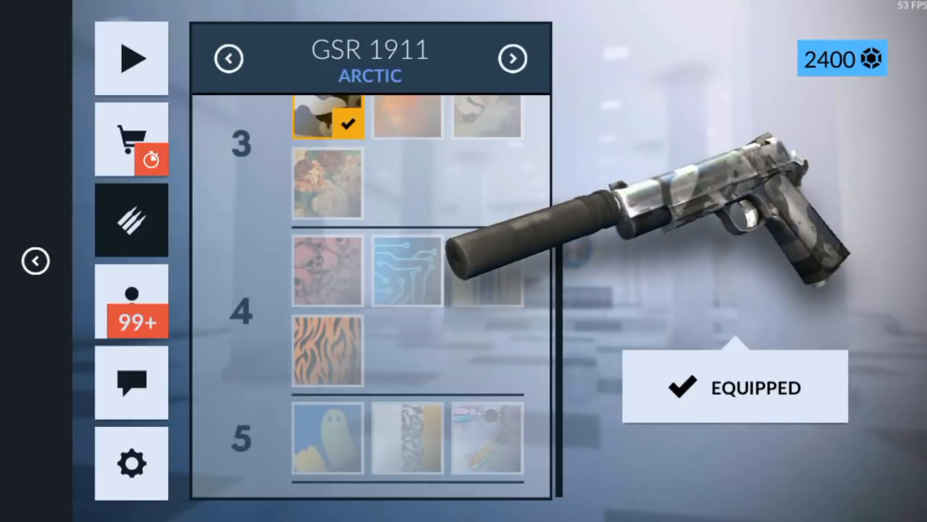
{"action": "left_click", "coordinate": [513, 58]}
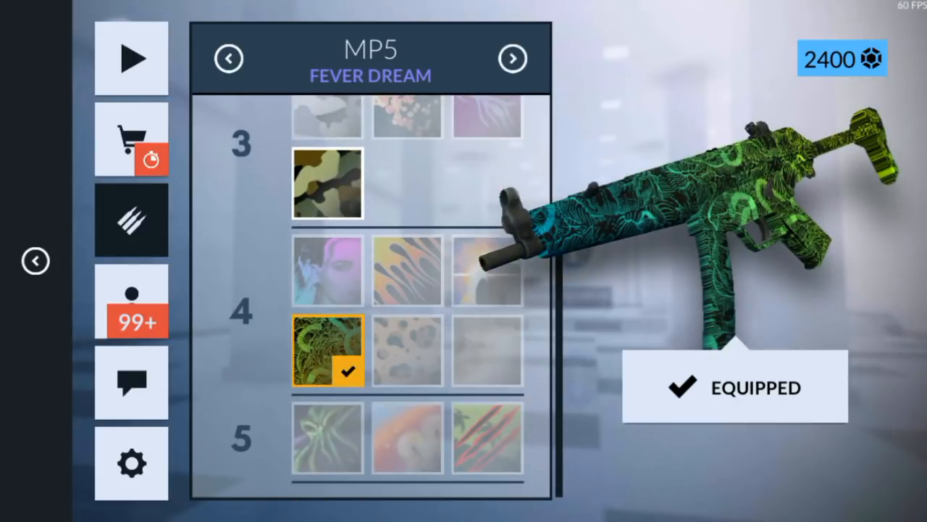
{"action": "left_click", "coordinate": [513, 58]}
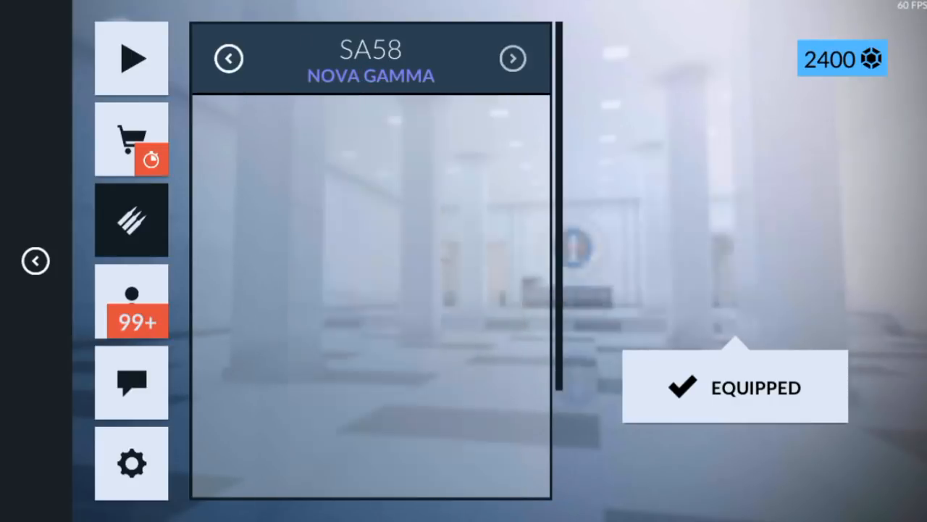
{"action": "left_click", "coordinate": [513, 58]}
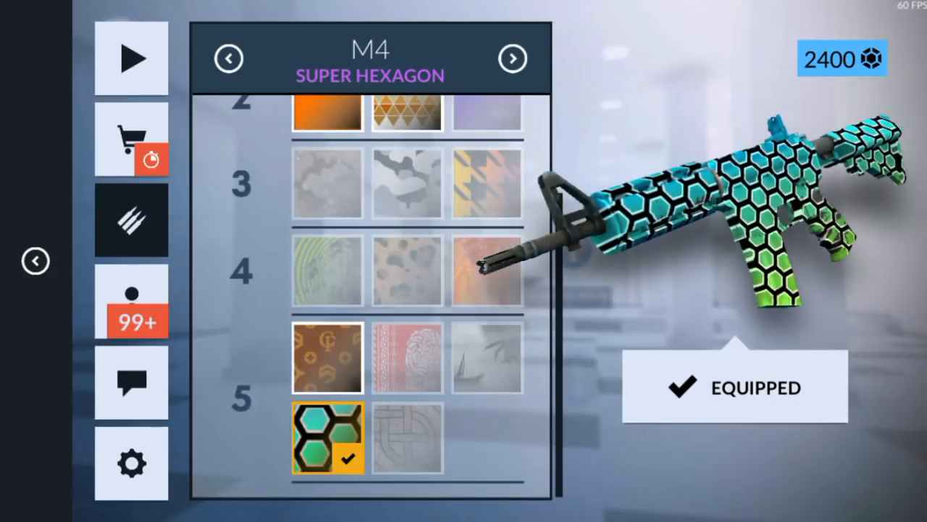
{"action": "left_click", "coordinate": [513, 58]}
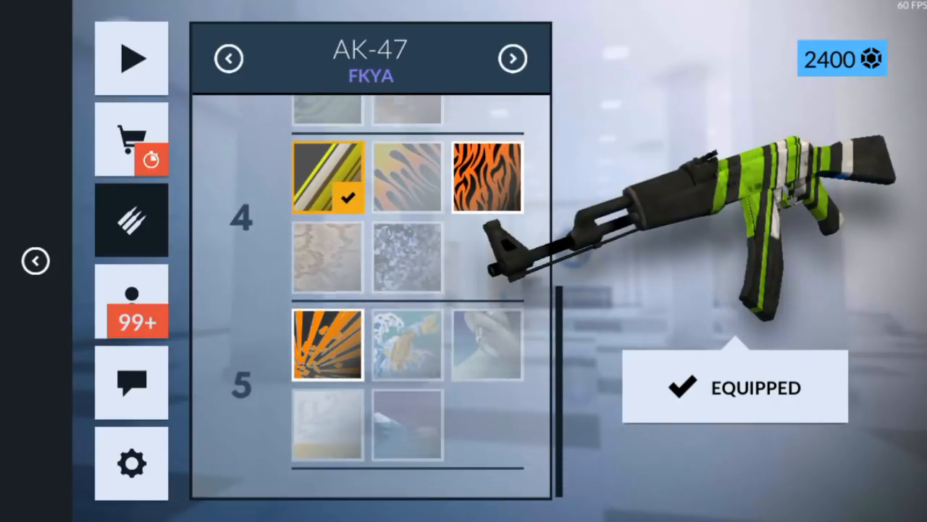
{"action": "left_click", "coordinate": [486, 360]}
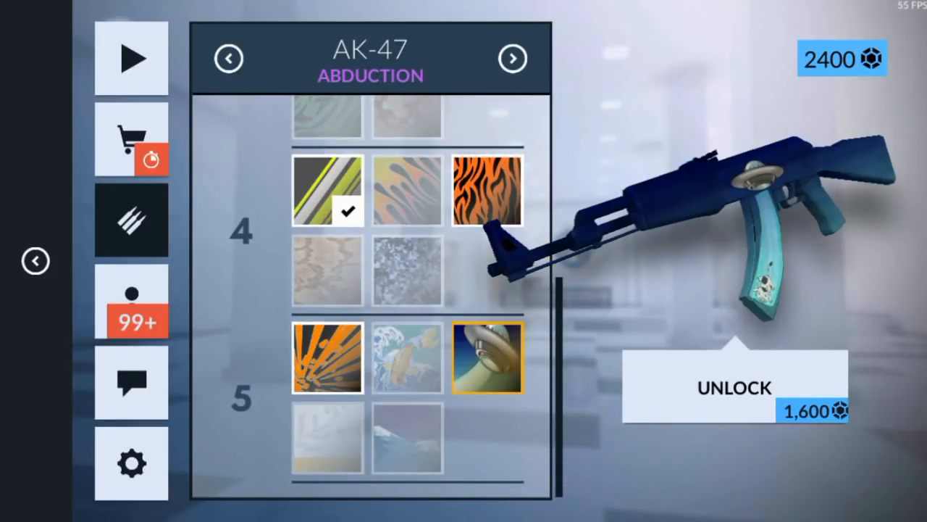
{"action": "left_click", "coordinate": [407, 438]}
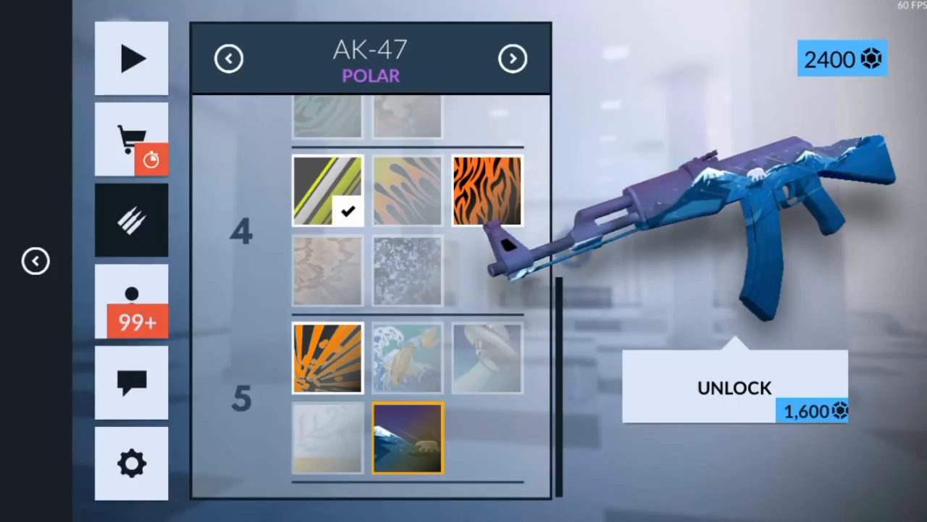
Browse HK417, AUG, Super 90 and Uratio, preview the locked #REKT skin, then return to the AK-47 Ivory skin
{"action": "left_click", "coordinate": [733, 385]}
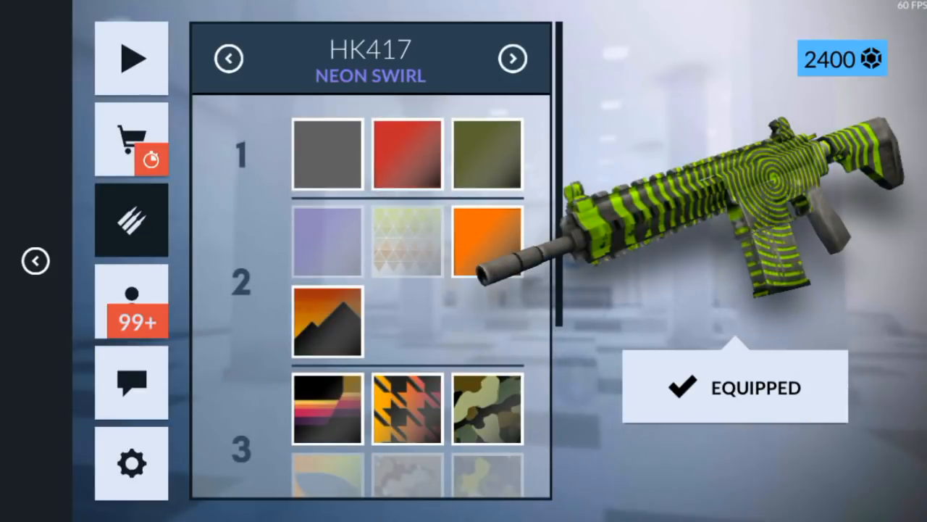
{"action": "left_click", "coordinate": [513, 58]}
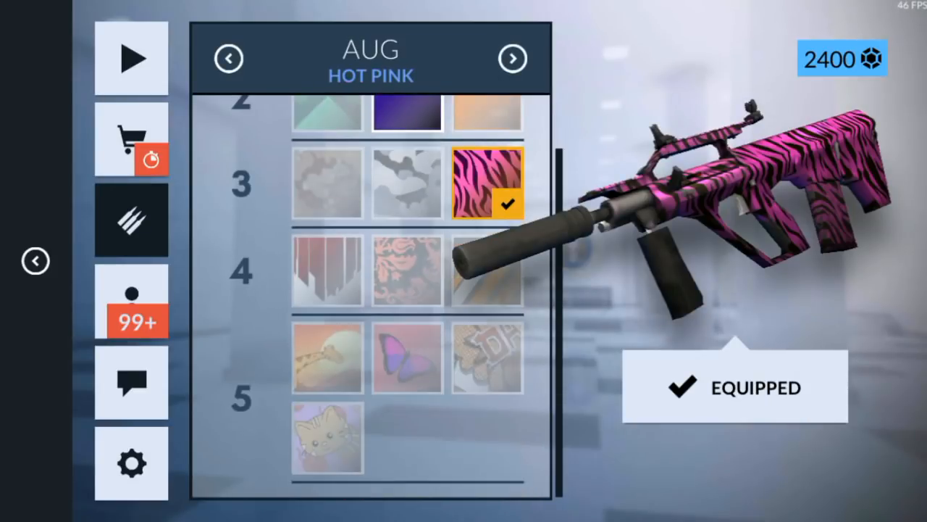
{"action": "left_click", "coordinate": [513, 58]}
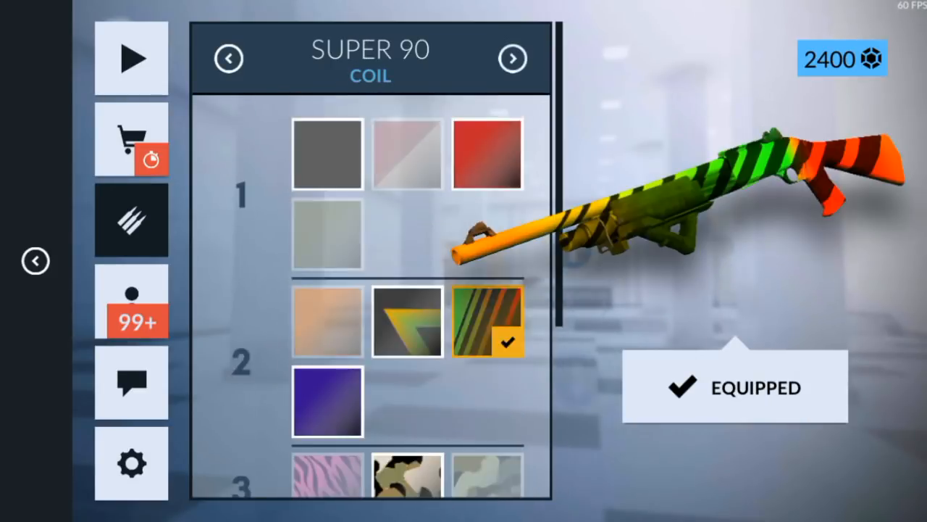
{"action": "left_click", "coordinate": [513, 58]}
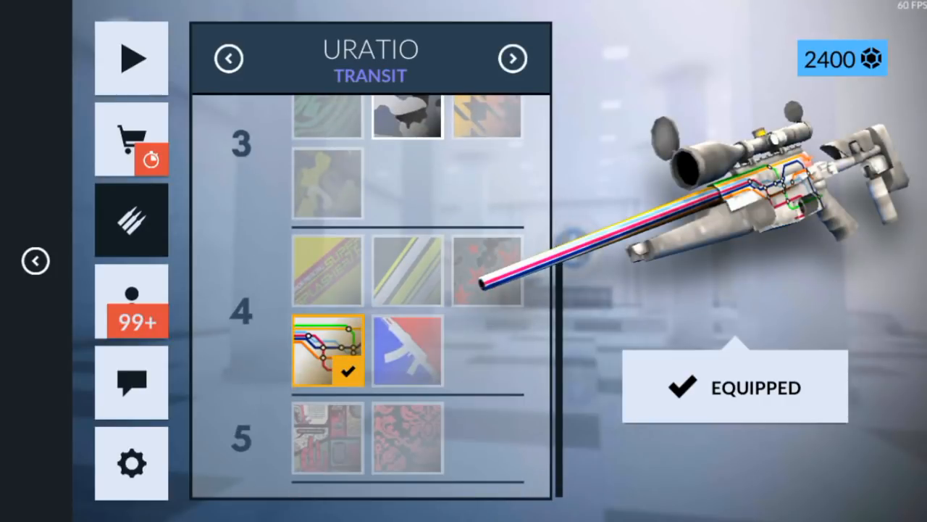
{"action": "left_click", "coordinate": [407, 352]}
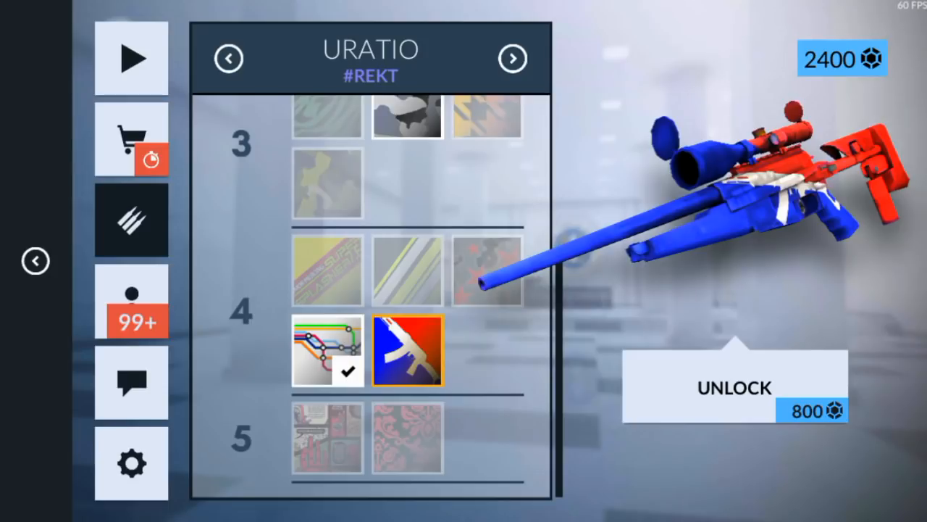
{"action": "left_click", "coordinate": [406, 271]}
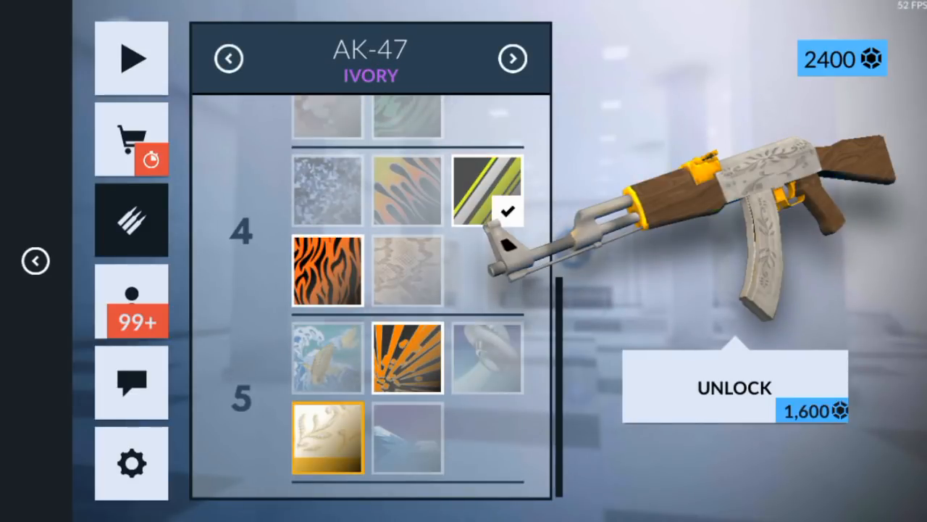
Unlock AK-47 Ivory for 1,600, then unlock and equip Uratio Red Star for 800, leaving zero credits
{"action": "left_click", "coordinate": [733, 385]}
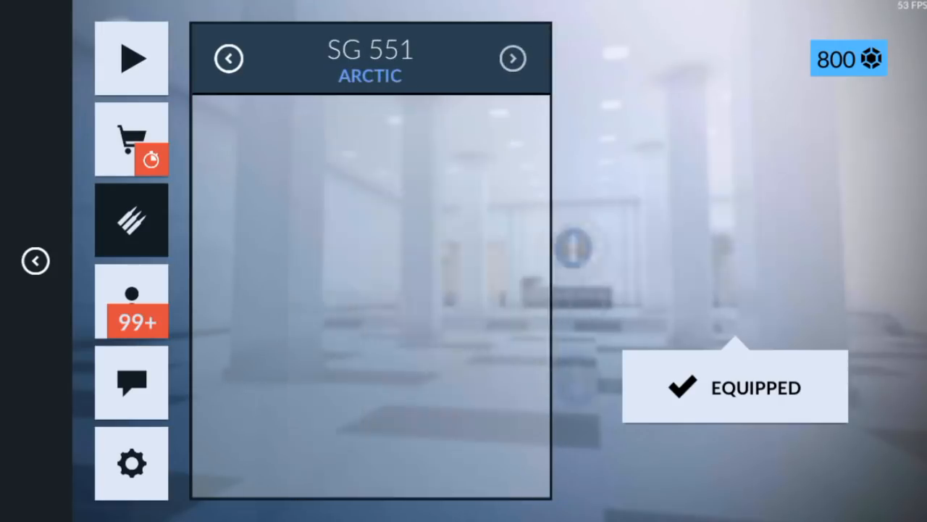
{"action": "left_click", "coordinate": [513, 58]}
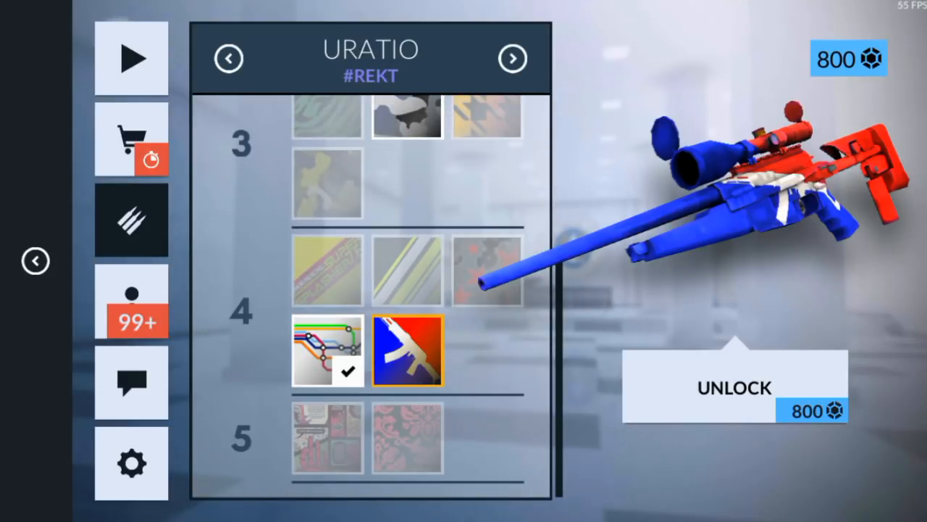
{"action": "left_click", "coordinate": [405, 271]}
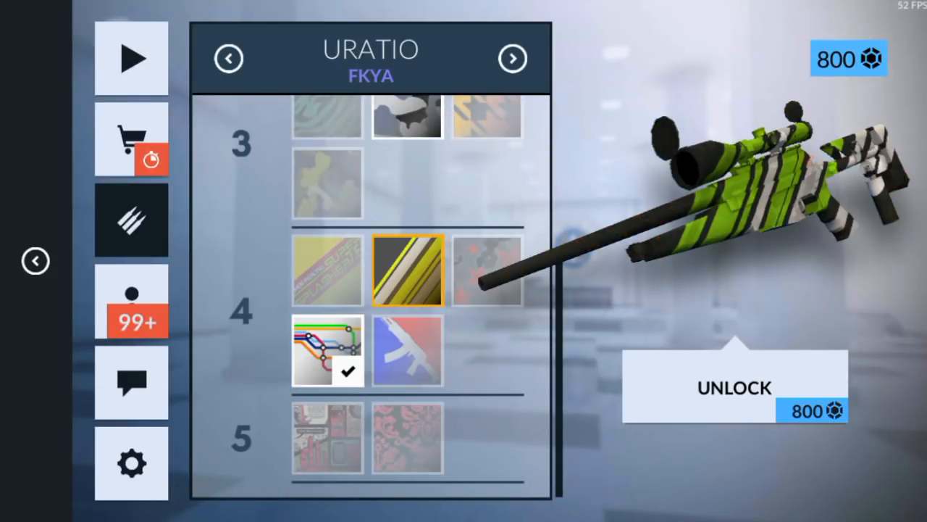
{"action": "left_click", "coordinate": [487, 272]}
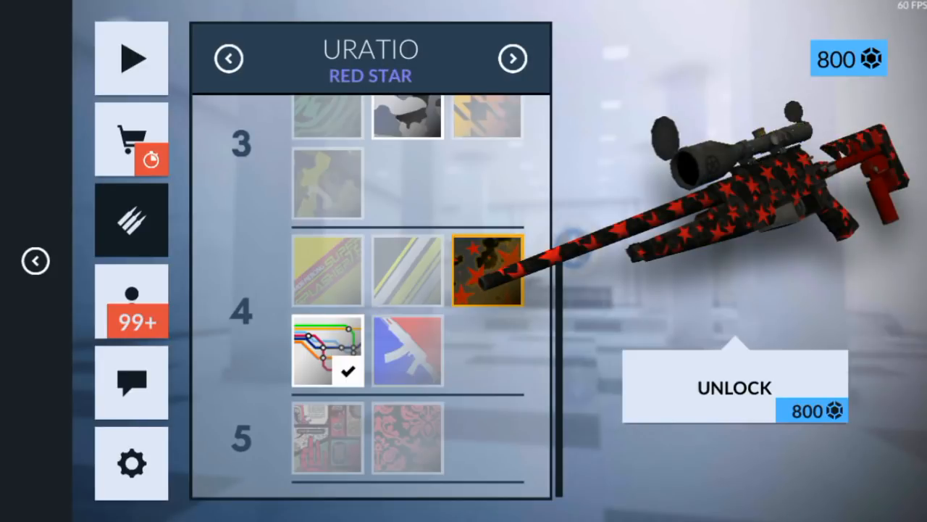
{"action": "left_click", "coordinate": [733, 386]}
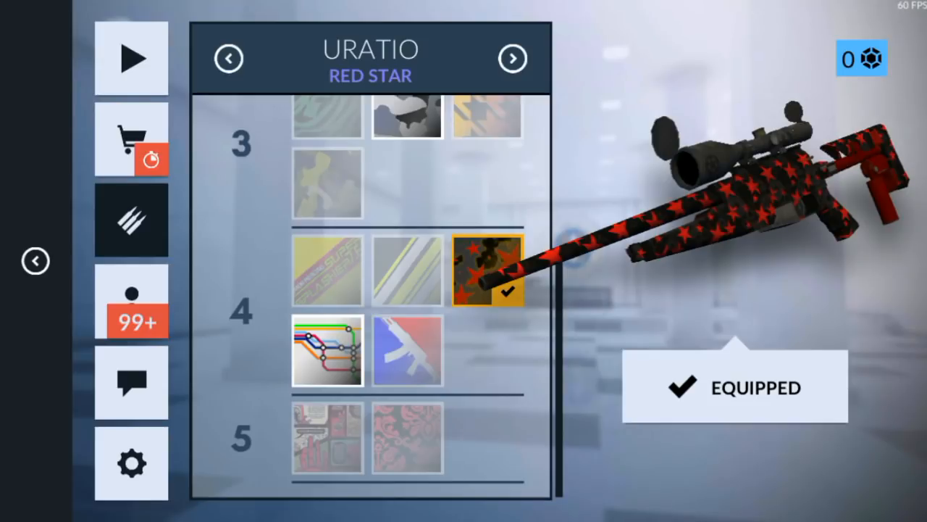